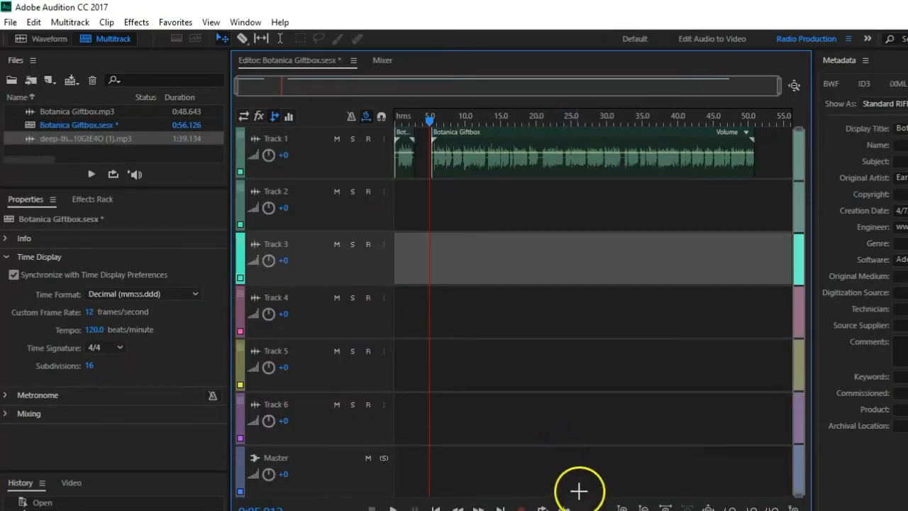
pyautogui.moveTo(718, 477)
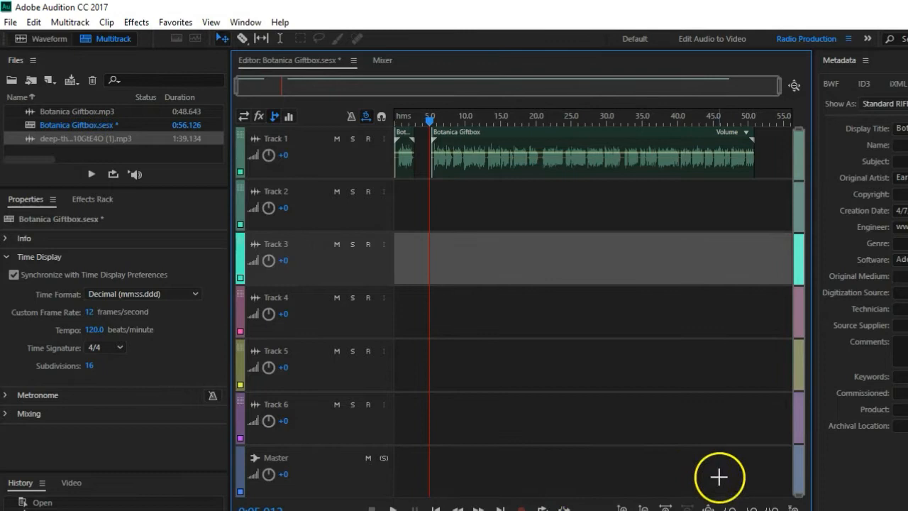
pyautogui.moveTo(460, 378)
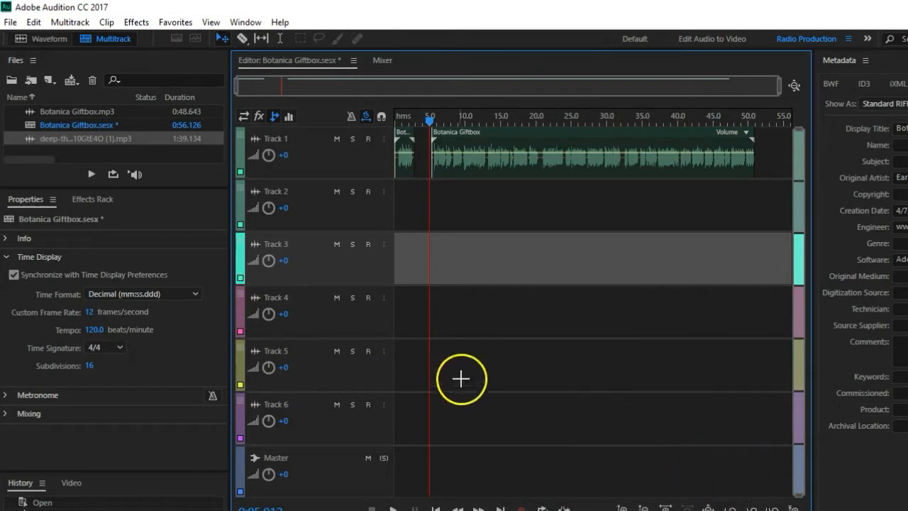
pyautogui.moveTo(503, 398)
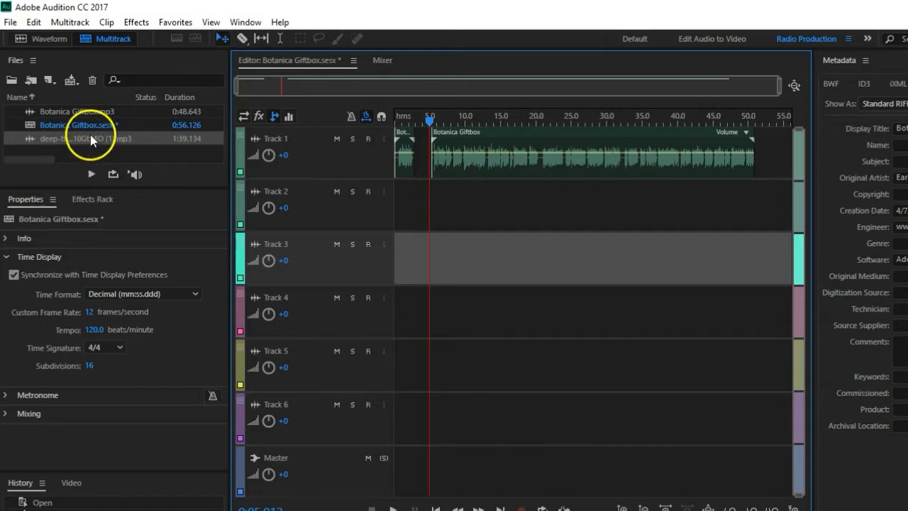
pyautogui.moveTo(81, 150)
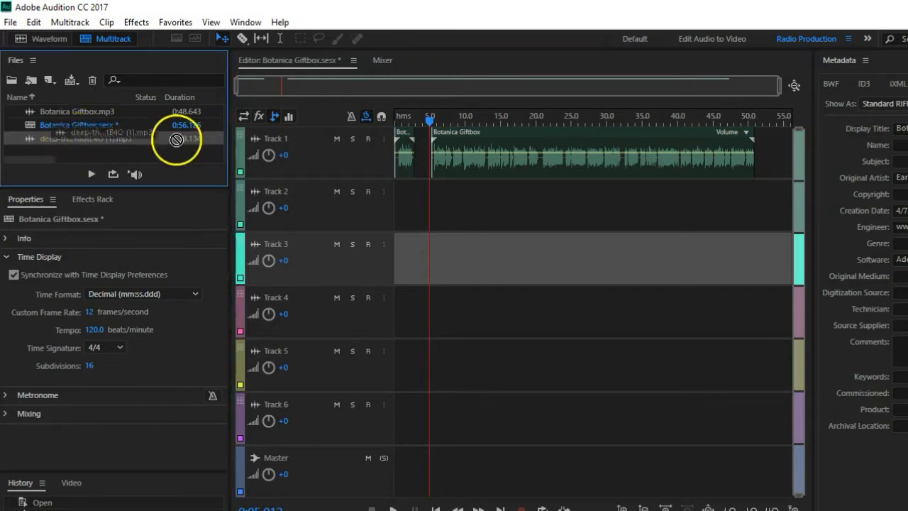
# Place the deep-thoughts mp3 on Track 2 and align the clip with the session start.
pyautogui.moveTo(175, 139); pyautogui.dragTo(400, 206)
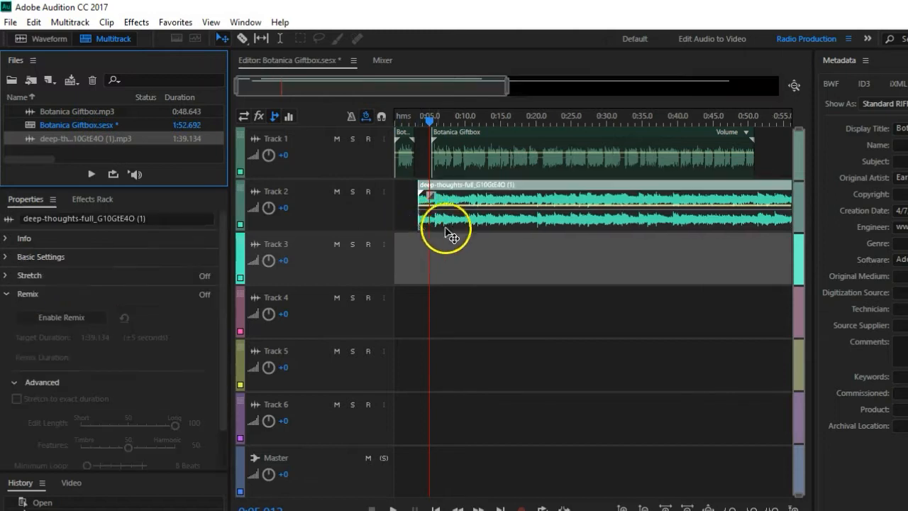
pyautogui.moveTo(448, 206); pyautogui.dragTo(653, 206)
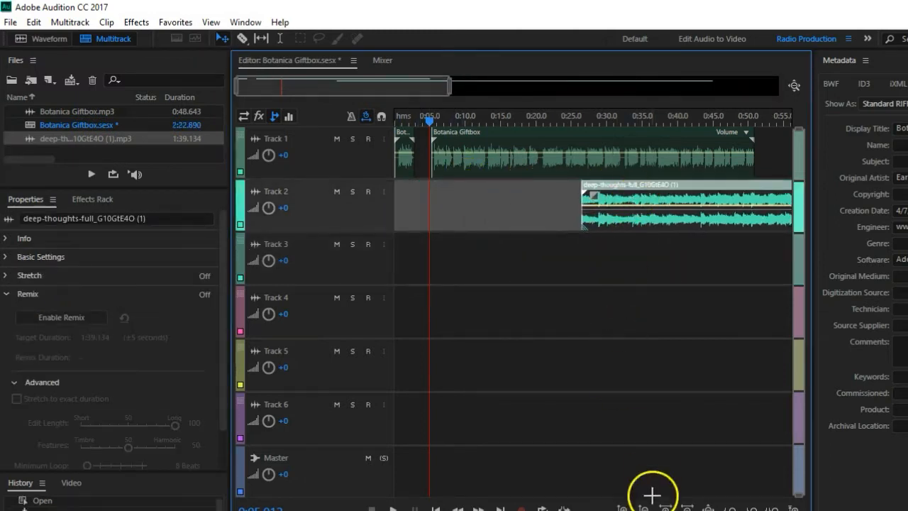
pyautogui.moveTo(460, 504)
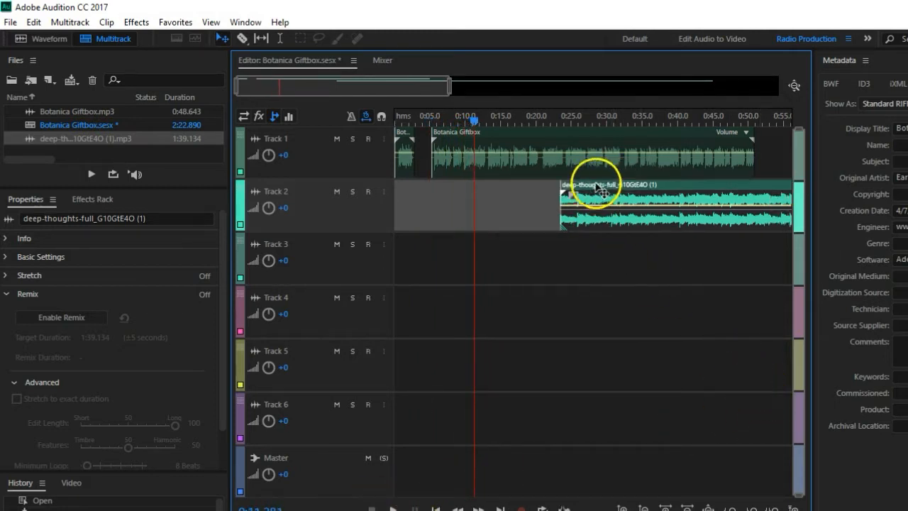
pyautogui.moveTo(599, 201); pyautogui.dragTo(426, 201)
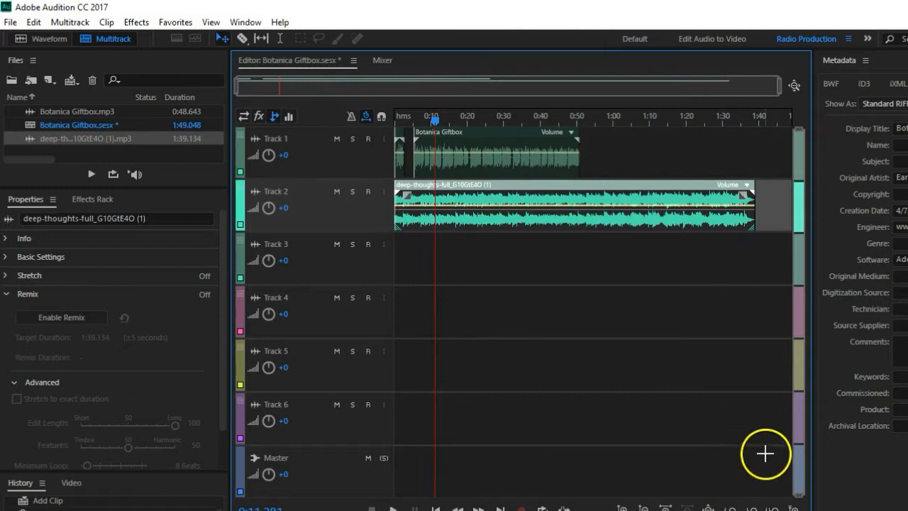
pyautogui.moveTo(569, 267)
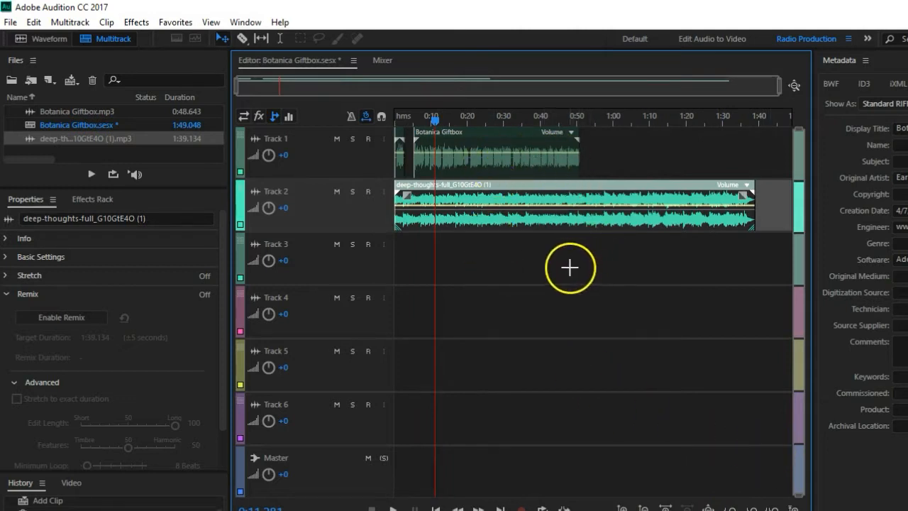
pyautogui.moveTo(429, 230)
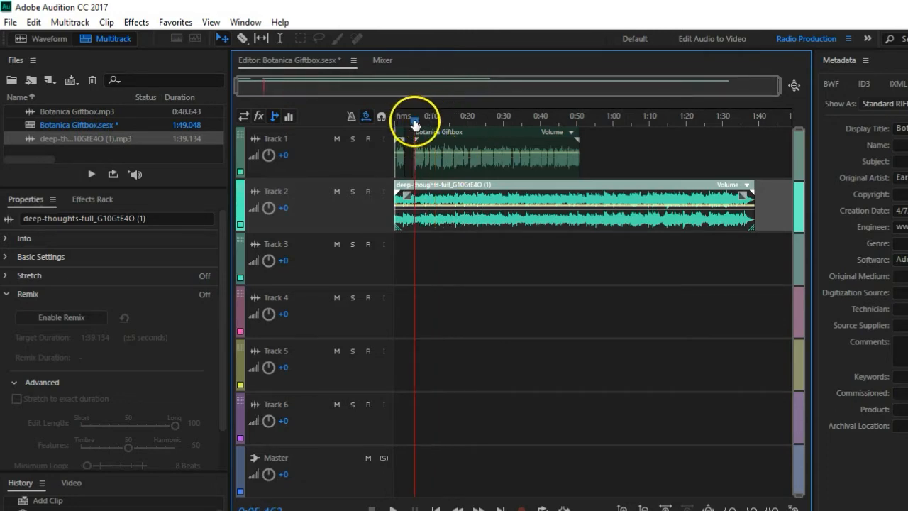
# Select the Track 2 music clip and zoom in to inspect its start position.
pyautogui.click(471, 145)
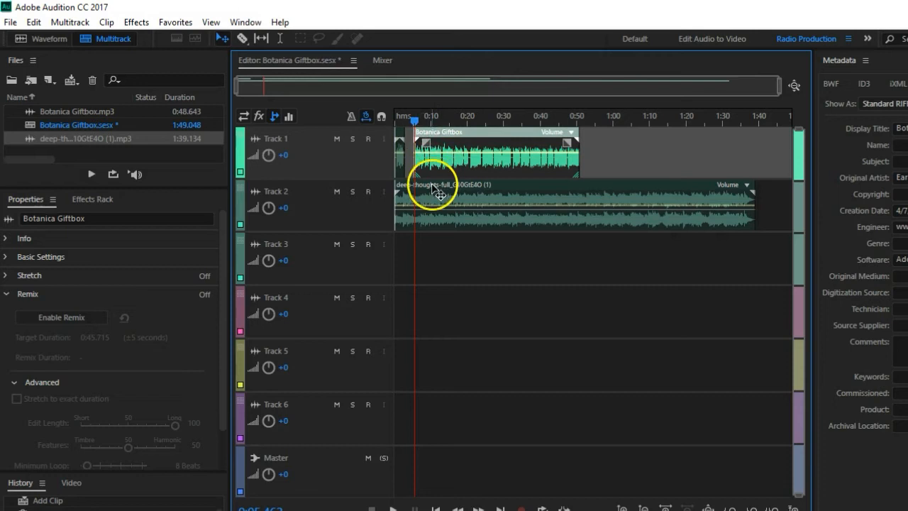
pyautogui.click(438, 206)
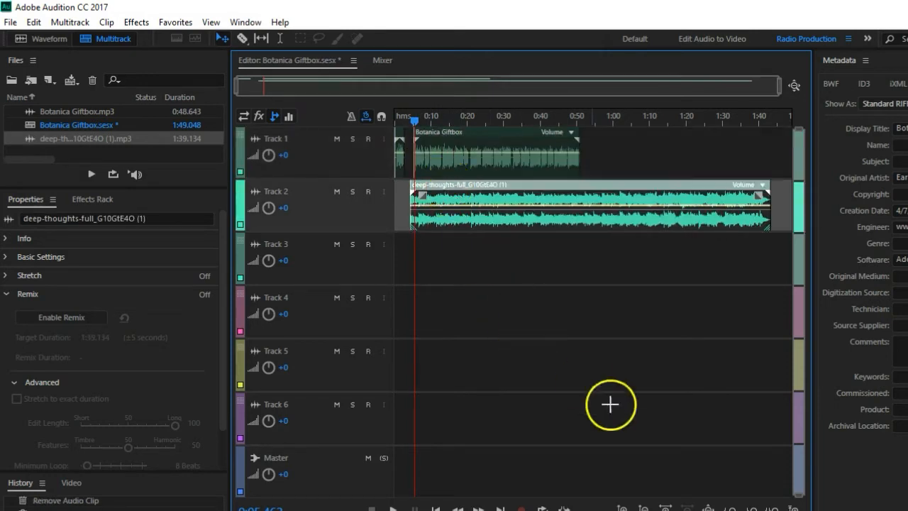
pyautogui.moveTo(661, 494)
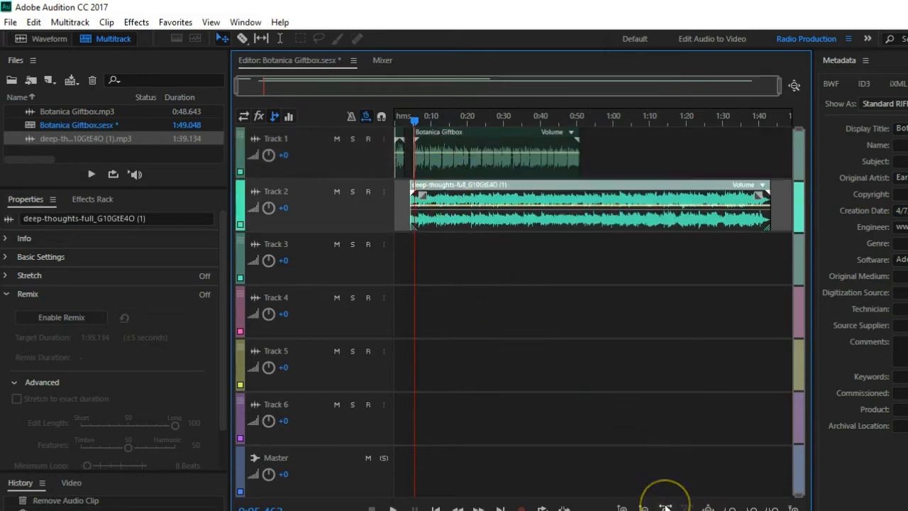
pyautogui.click(665, 505)
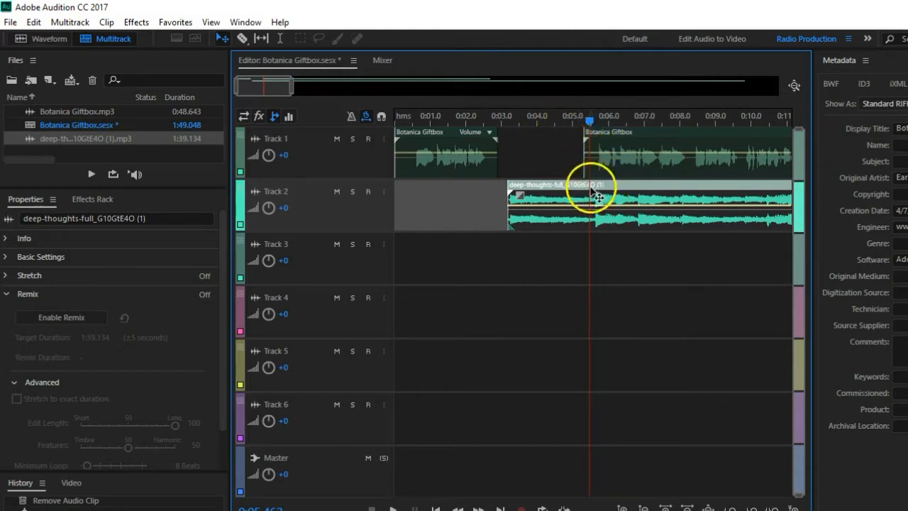
pyautogui.moveTo(638, 225)
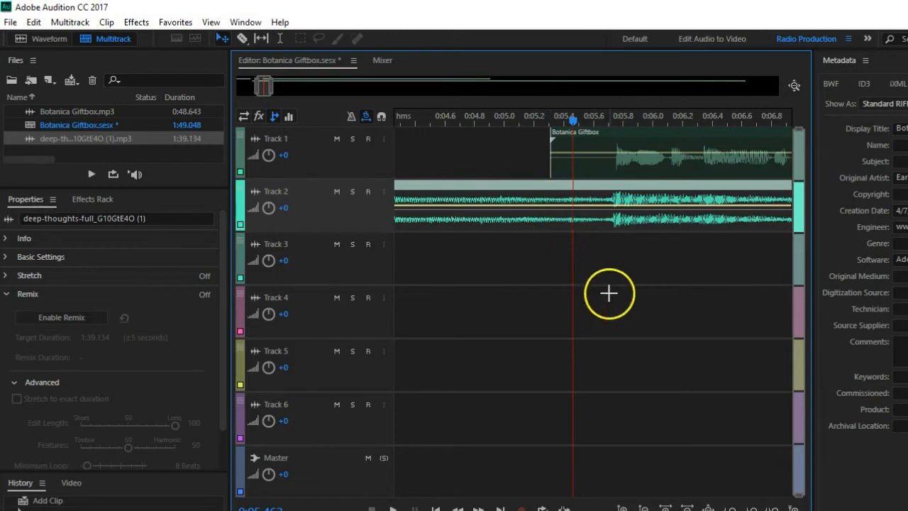
pyautogui.moveTo(545, 193)
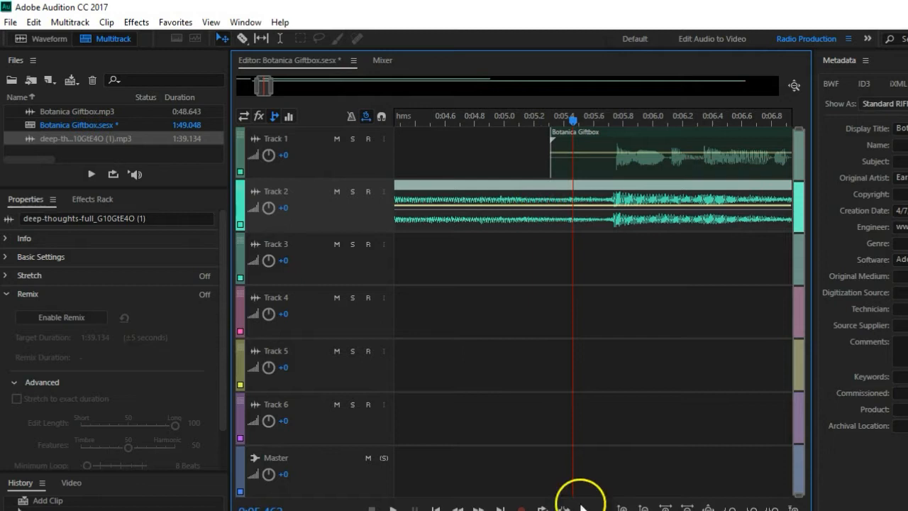
pyautogui.moveTo(532, 508)
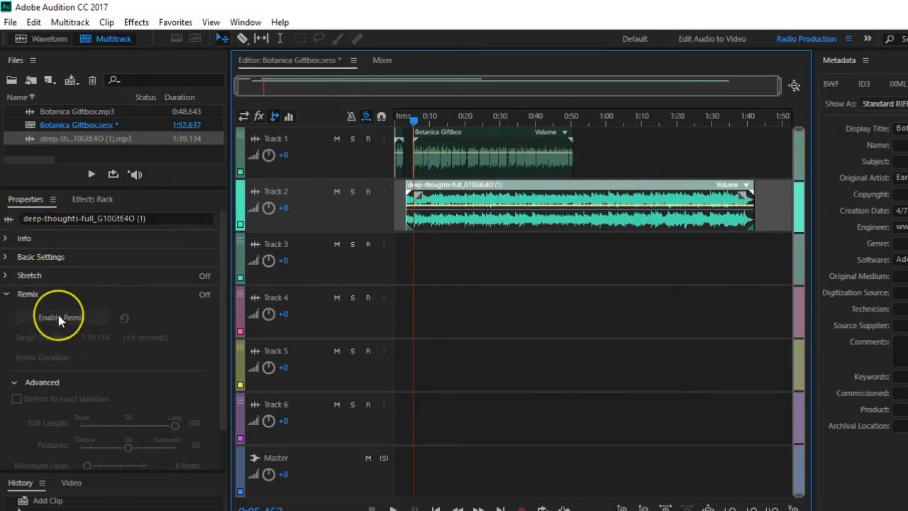
# Enable Remix on the music clip with a target duration near 0:49 and check its new end.
pyautogui.click(60, 317)
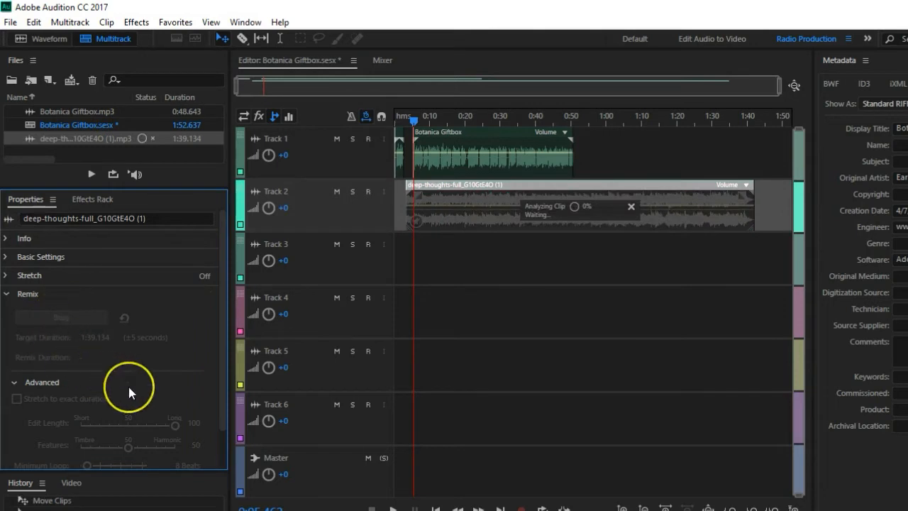
pyautogui.moveTo(130, 392)
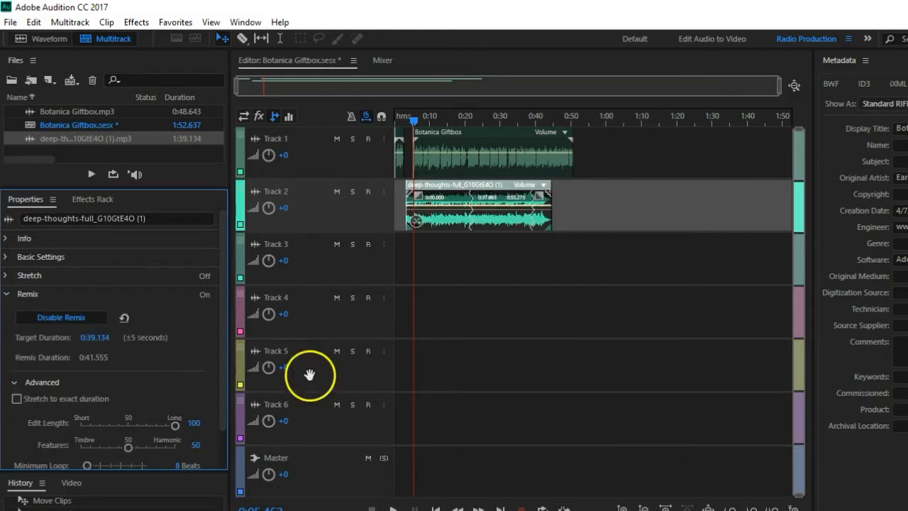
pyautogui.moveTo(138, 354)
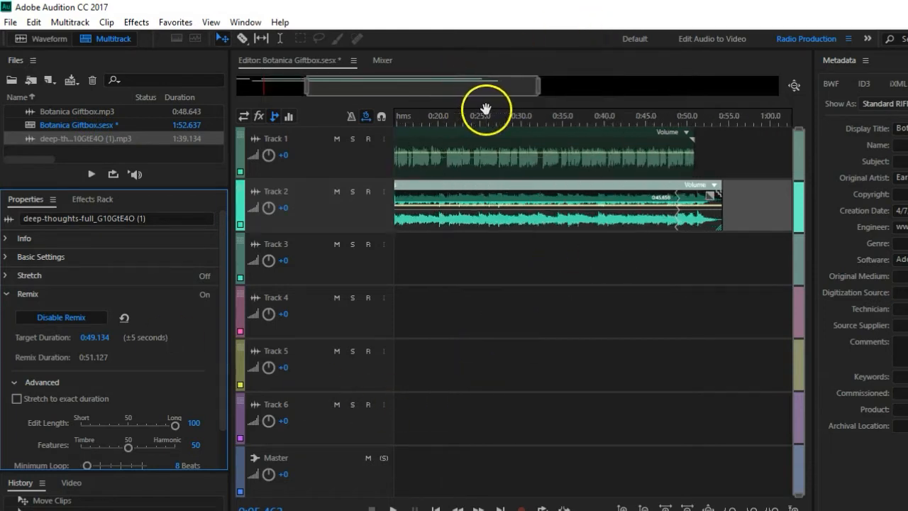
pyautogui.moveTo(485, 85); pyautogui.dragTo(438, 85)
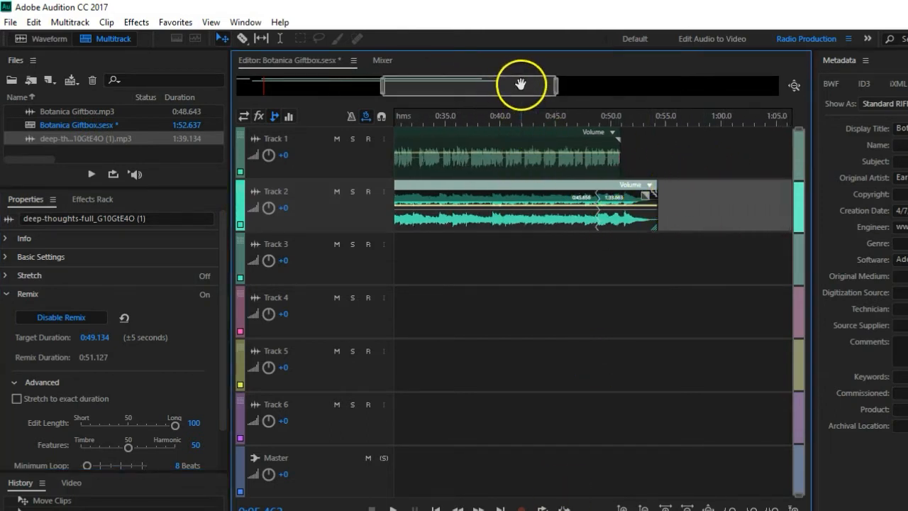
pyautogui.moveTo(522, 85); pyautogui.dragTo(437, 91)
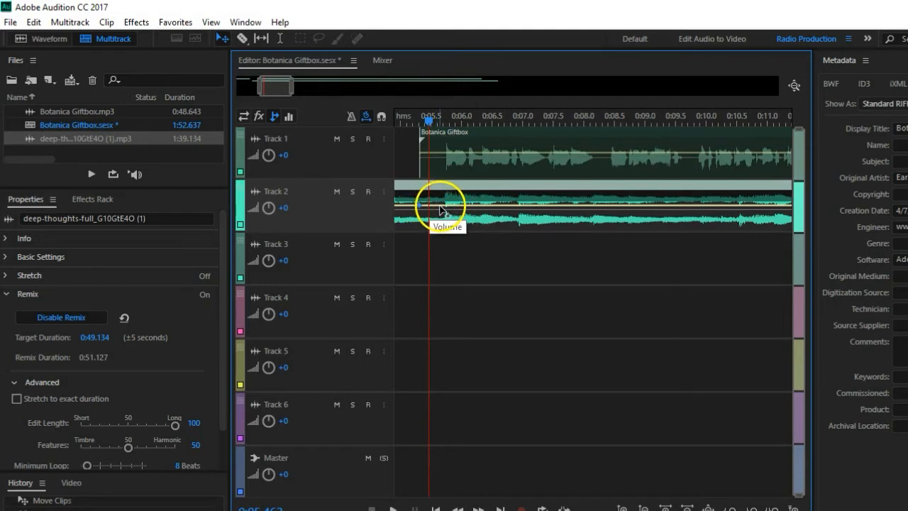
# Pull the Track 2 clip's volume envelope down so the music sits under the voice.
pyautogui.moveTo(440, 206); pyautogui.dragTo(443, 218)
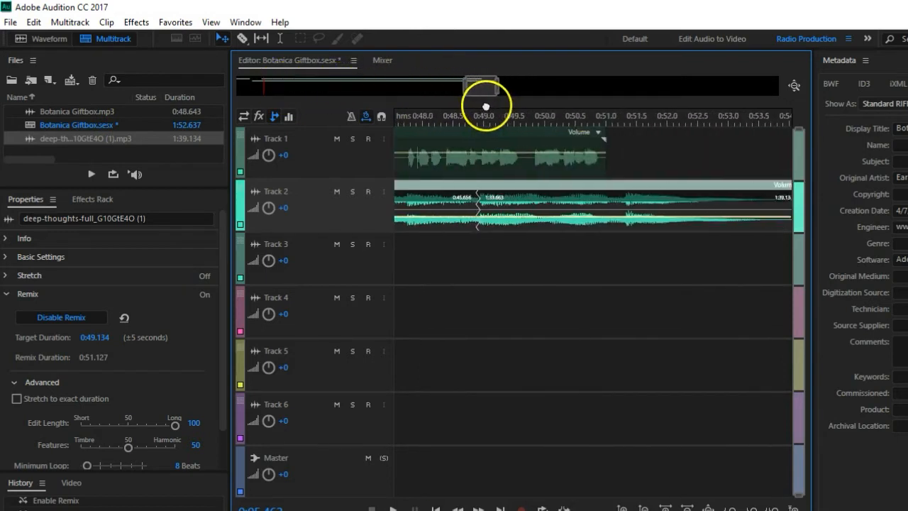
pyautogui.moveTo(599, 219)
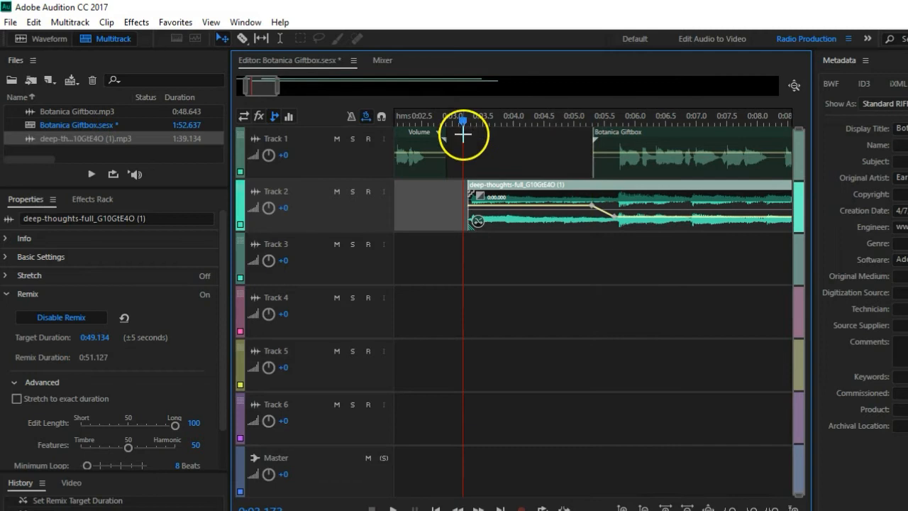
pyautogui.click(395, 506)
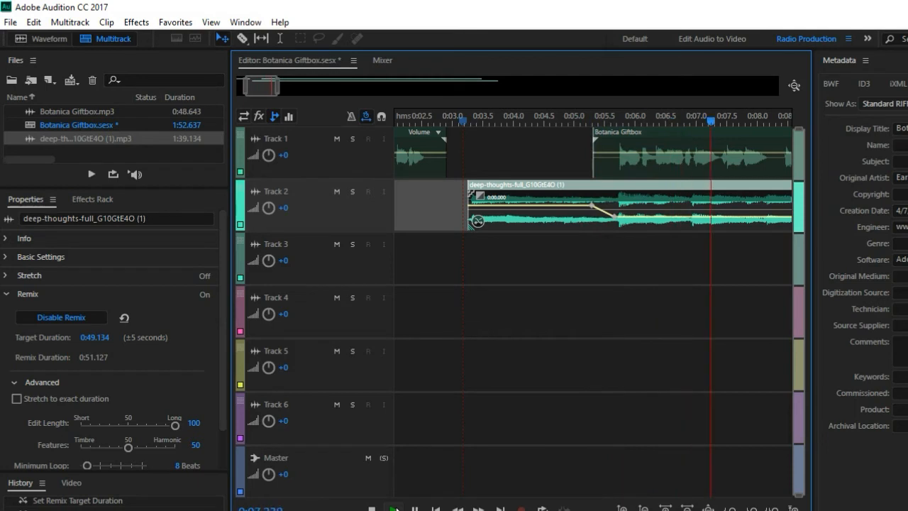
pyautogui.click(392, 508)
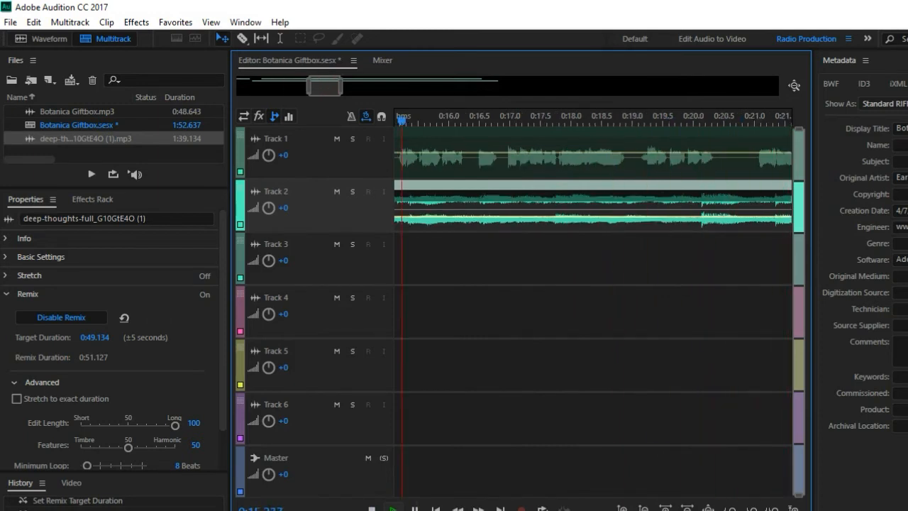
pyautogui.click(389, 508)
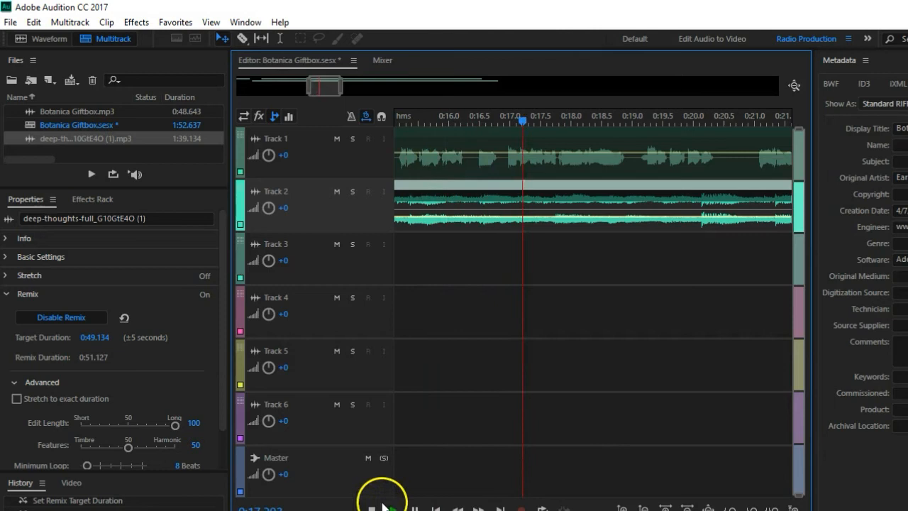